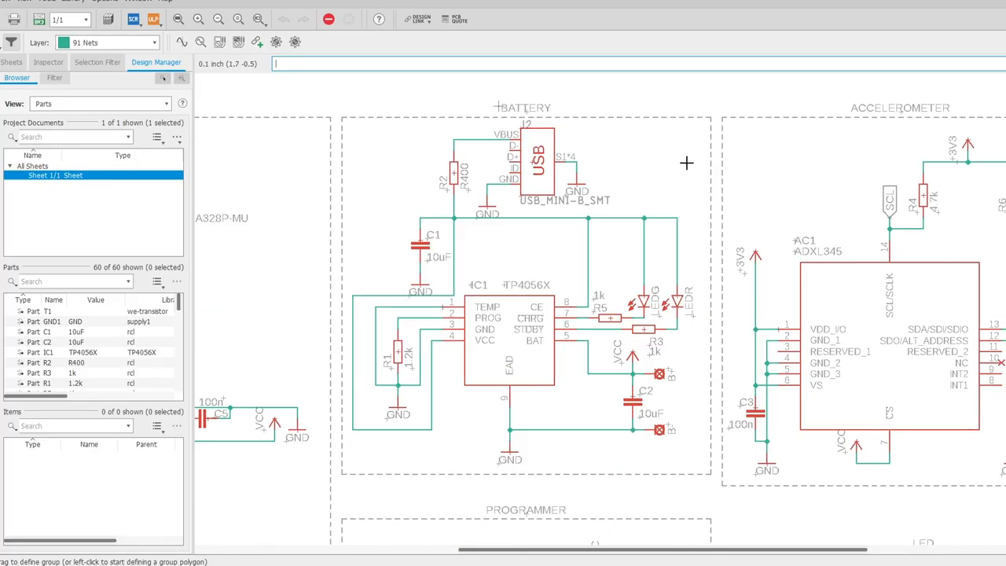
pyautogui.moveTo(242, 143)
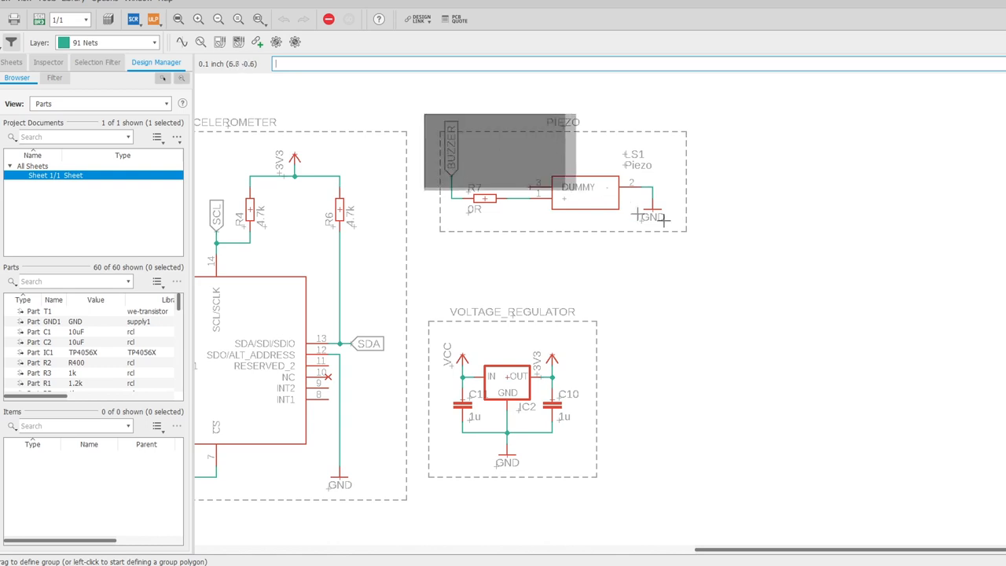
# - Show the board layout with the Top copper layer re-enabled and layer settings confirmed
pyautogui.rightClick(579, 186)
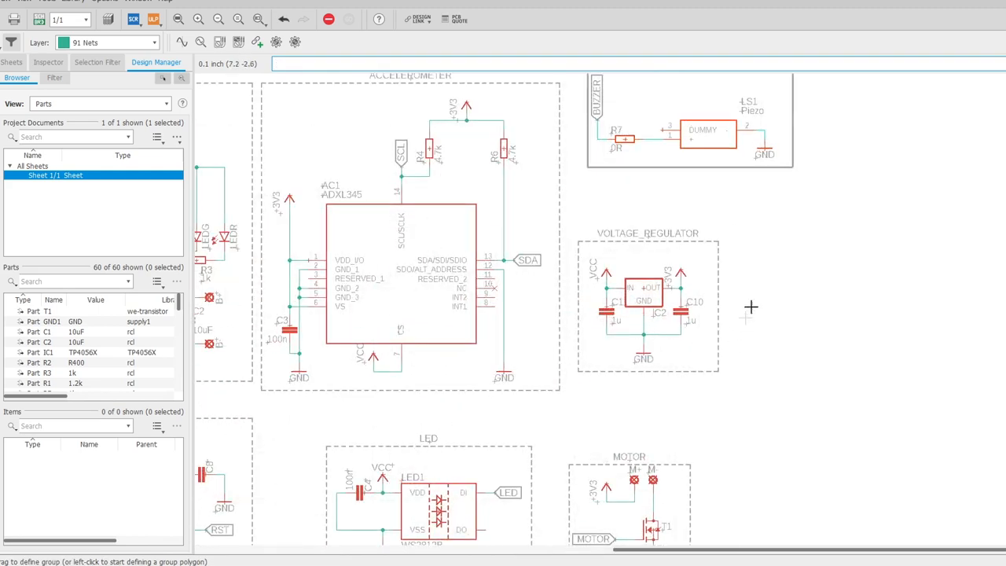
pyautogui.click(154, 19)
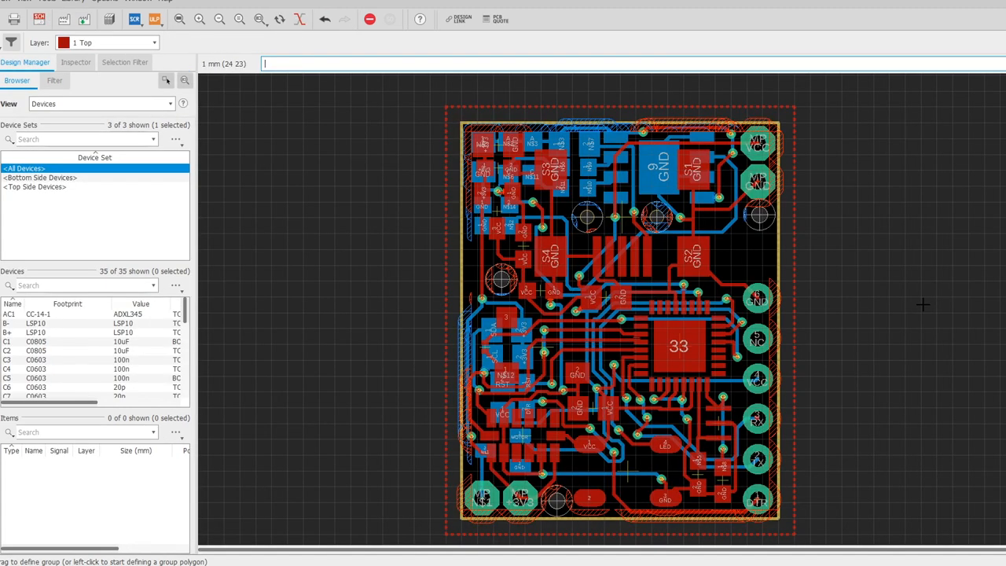
pyautogui.moveTo(887, 429)
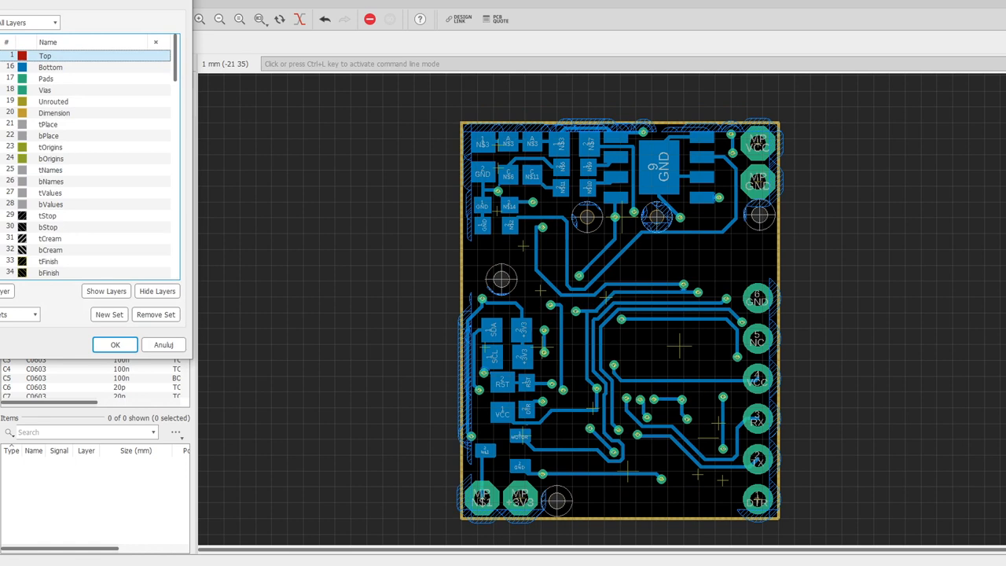
pyautogui.click(51, 66)
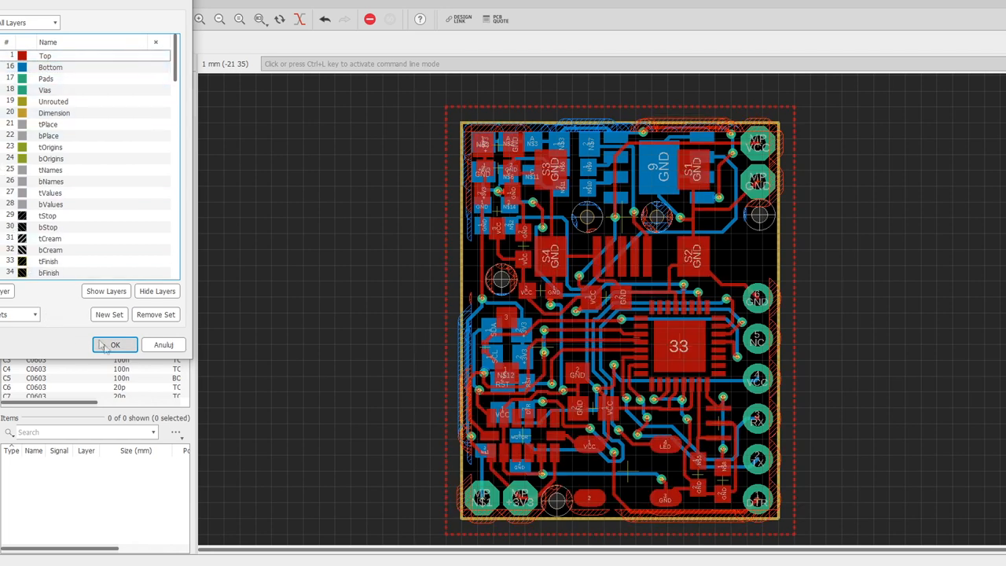
pyautogui.click(114, 345)
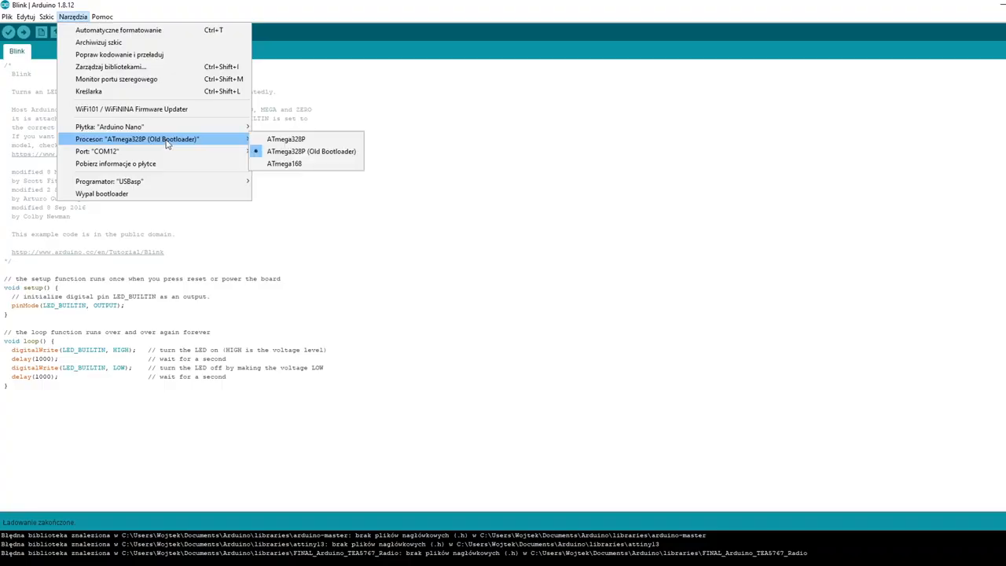
pyautogui.moveTo(109, 126)
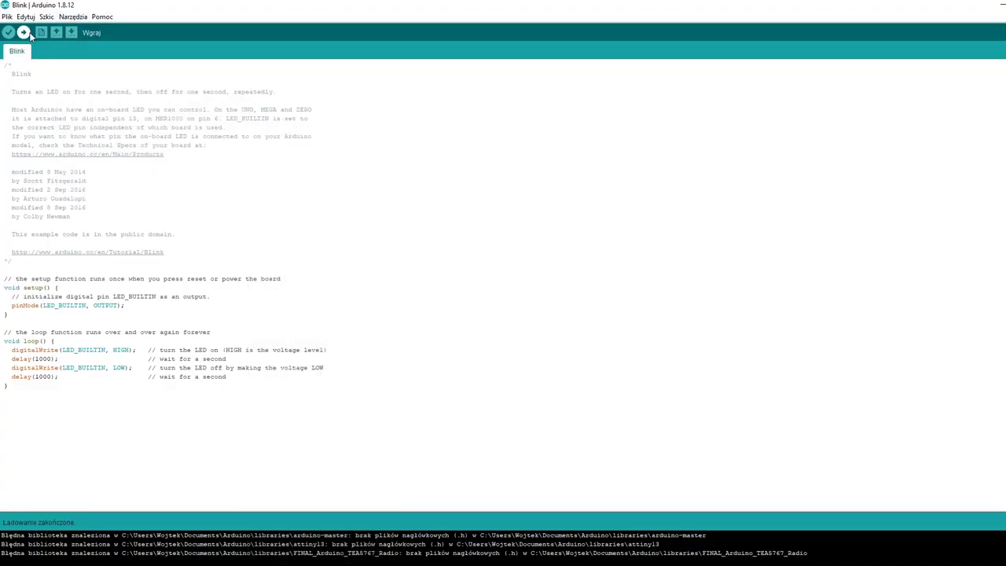
# - Upload the Blink sketch to the Arduino Nano with ATmega328P (Old Bootloader)
pyautogui.click(24, 32)
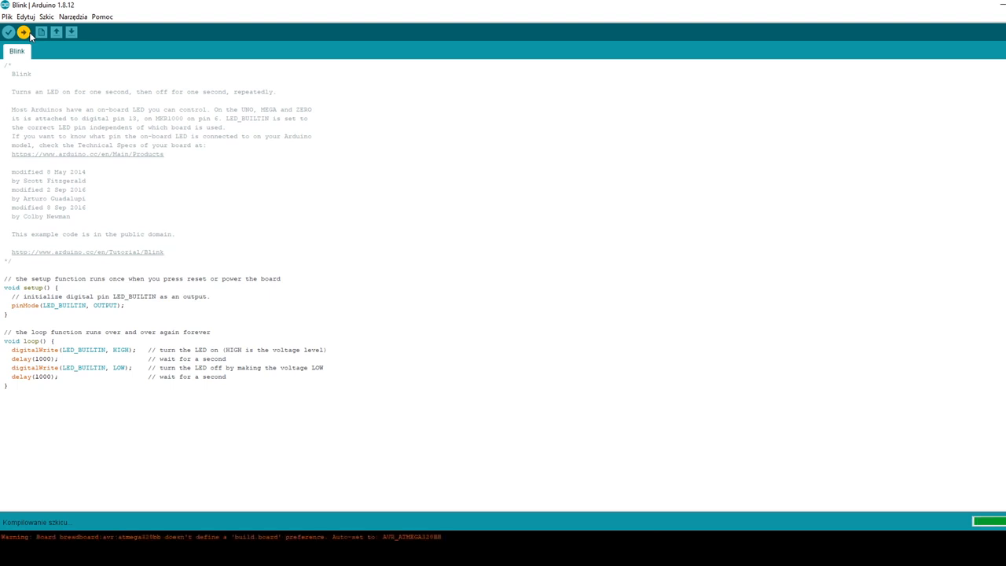
pyautogui.click(22, 31)
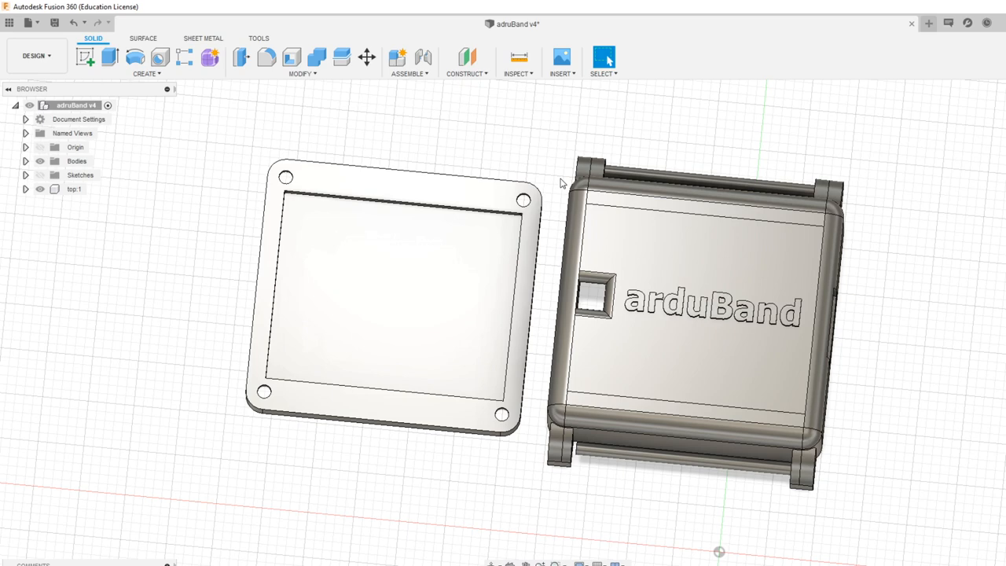
# - Save the housing model as an STL file in the 3d folder
pyautogui.click(259, 38)
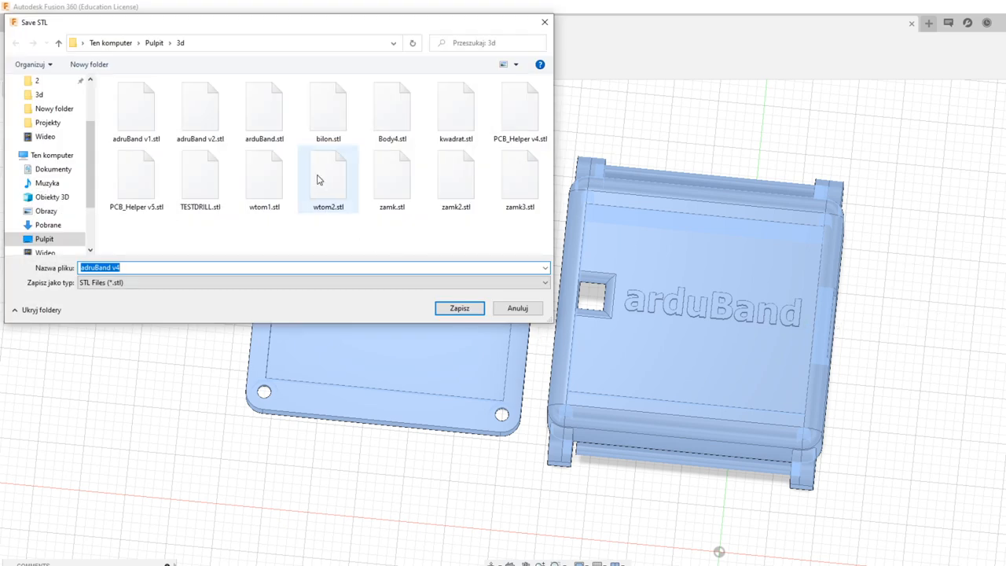
pyautogui.click(459, 307)
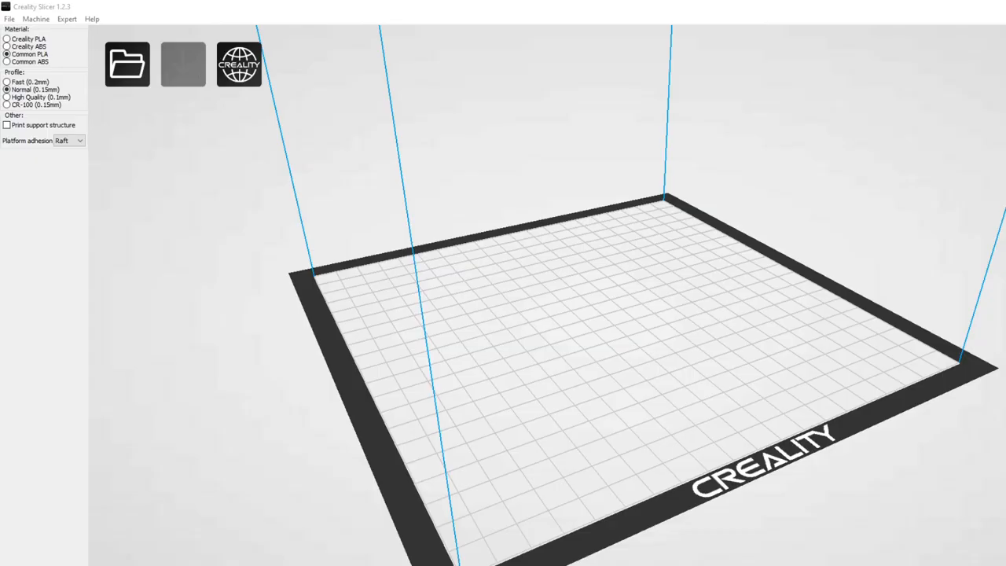
pyautogui.moveTo(594, 312)
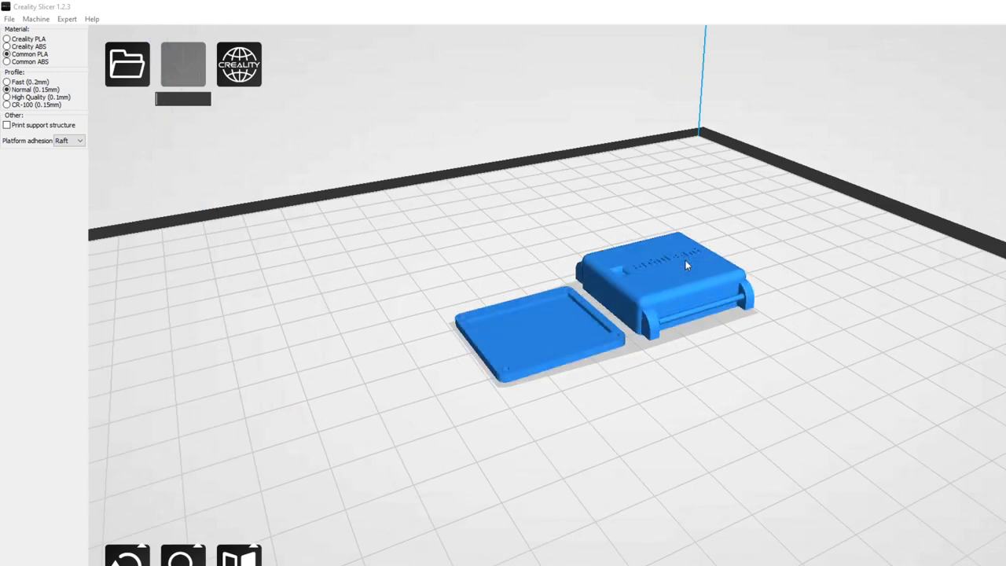
# - Orbit the build plate to look down on the loaded case and lid
pyautogui.moveTo(684, 264); pyautogui.dragTo(755, 409)
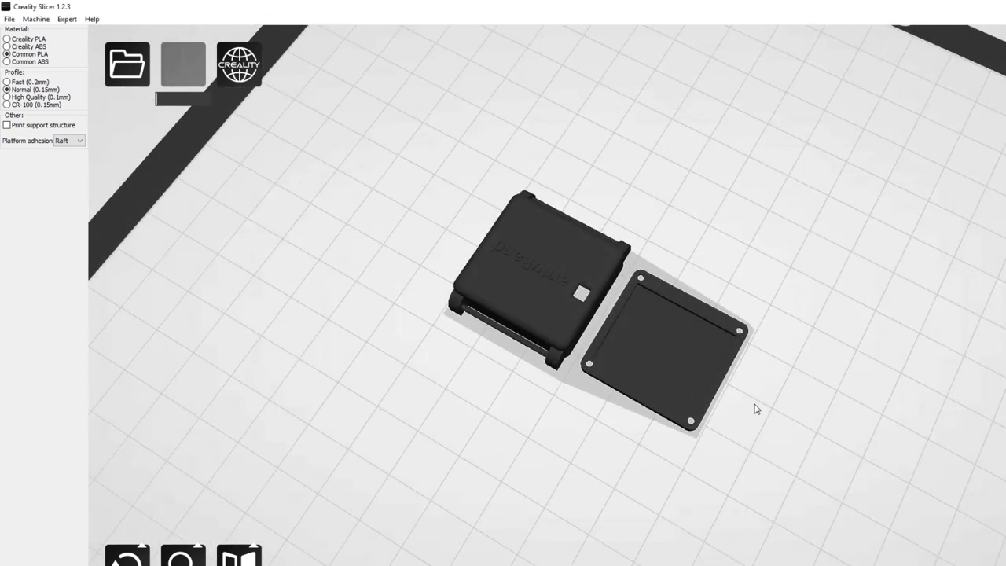